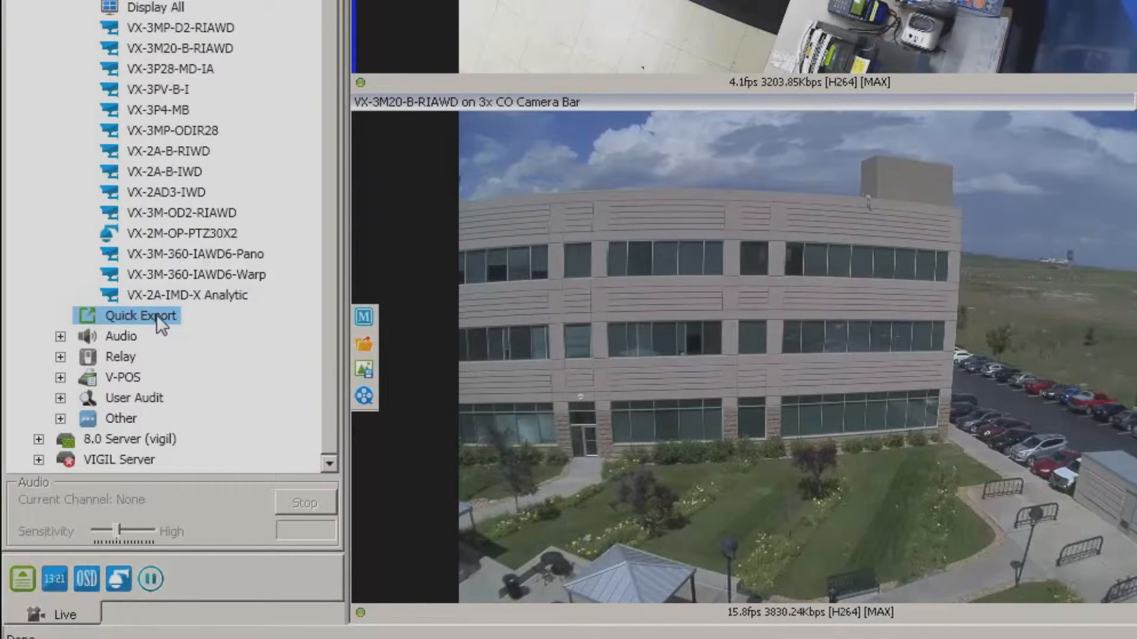
Open the Quick Export dialog from the device tree.
left_click(141, 315)
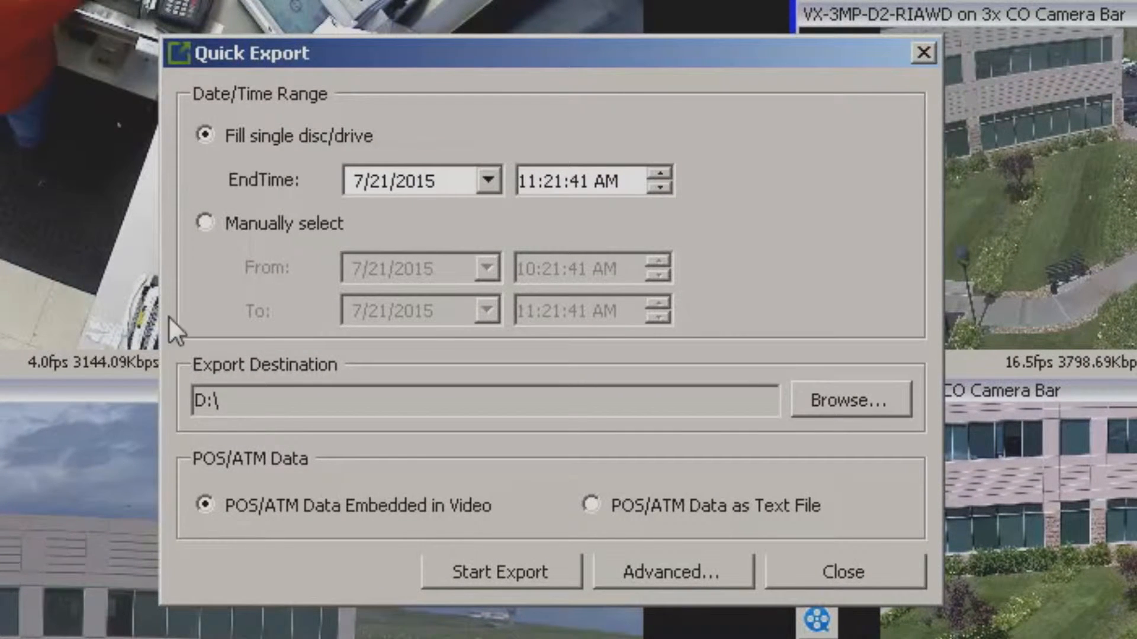
mouse_move(218, 161)
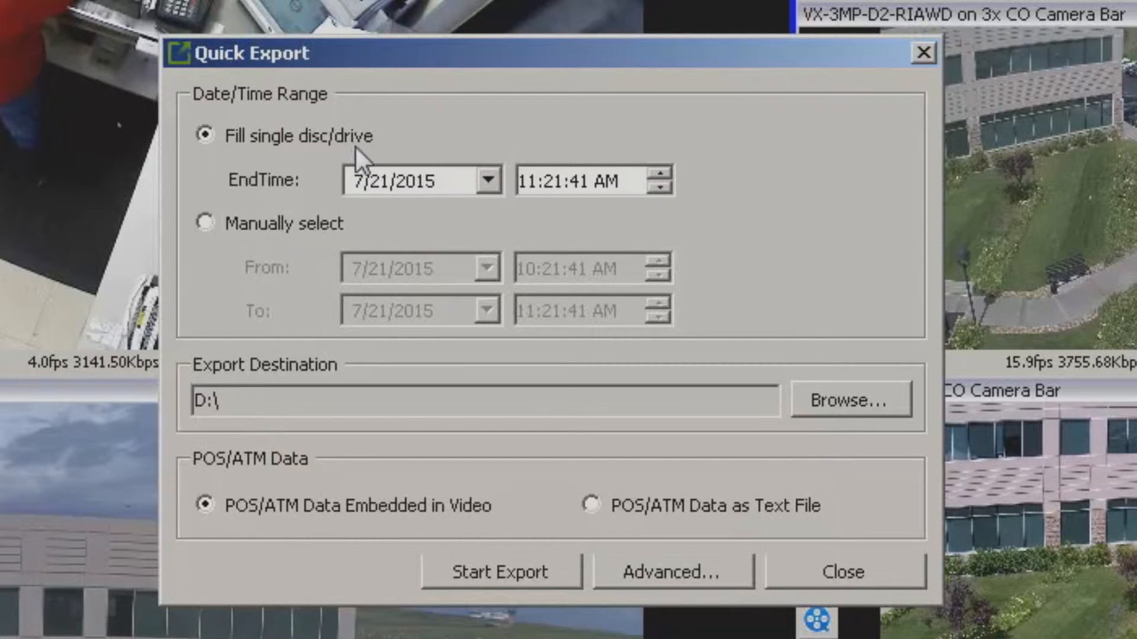
mouse_move(421, 206)
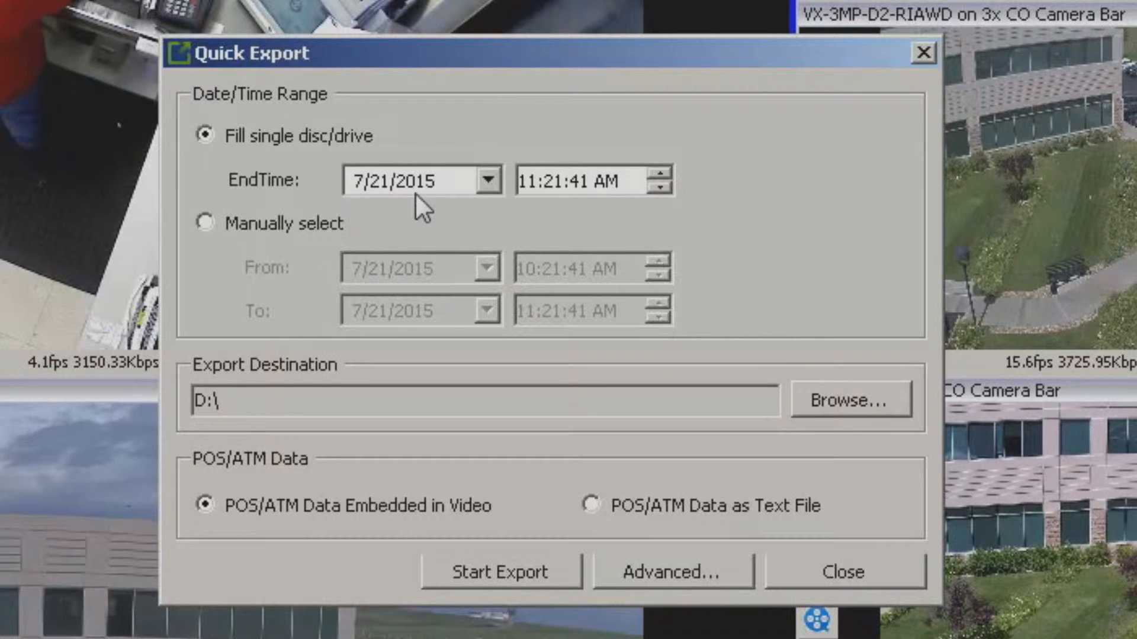
mouse_move(434, 216)
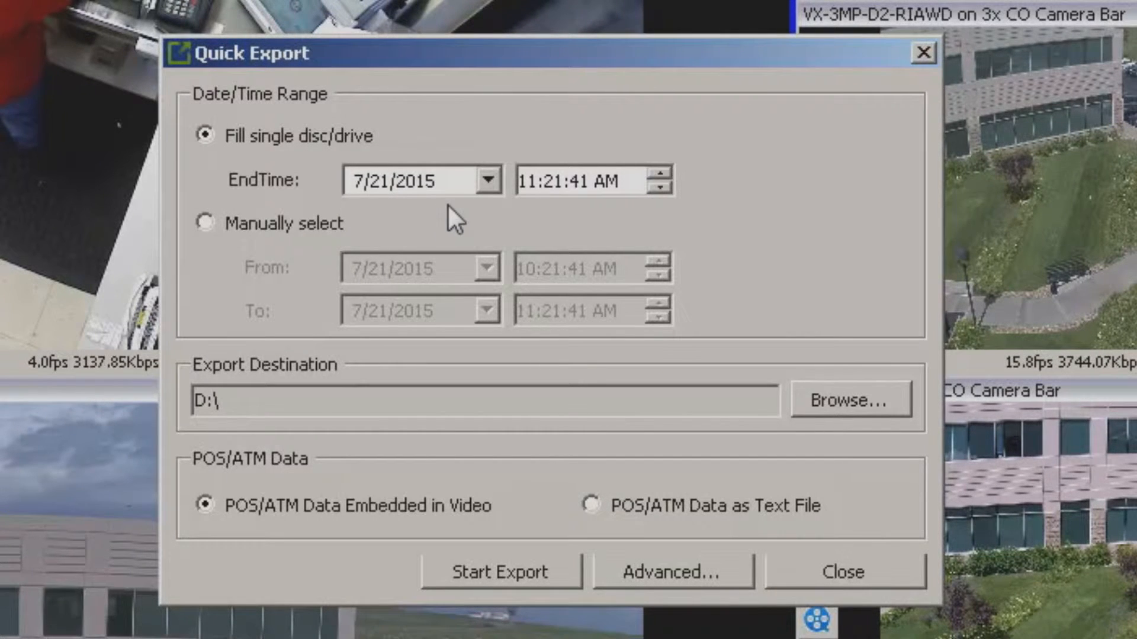
mouse_move(459, 226)
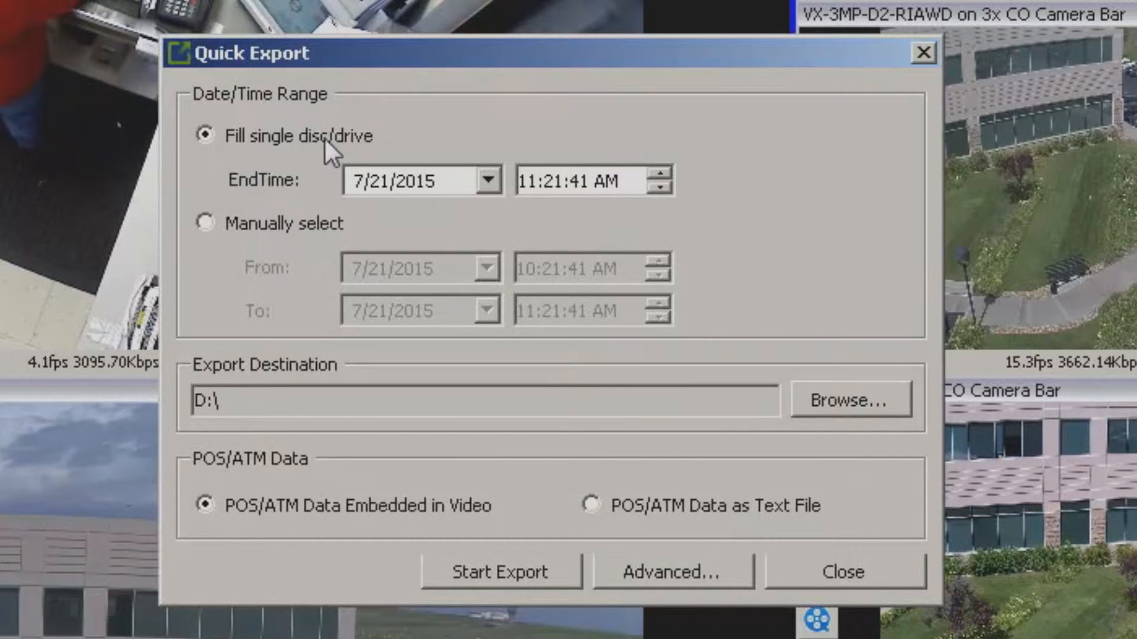
mouse_move(325, 162)
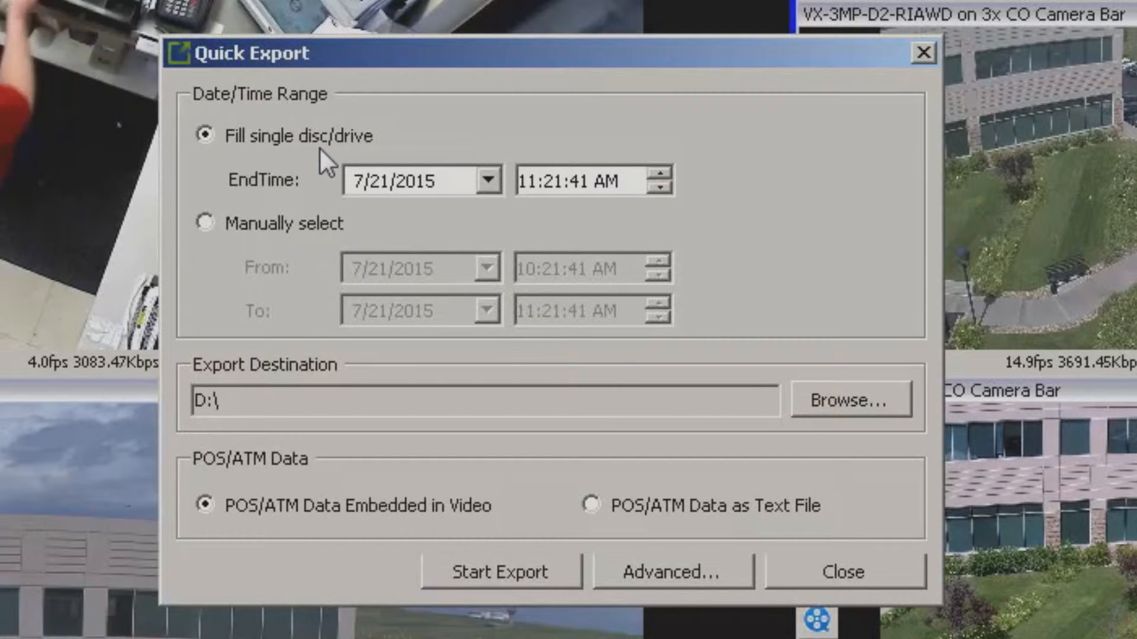
mouse_move(328, 201)
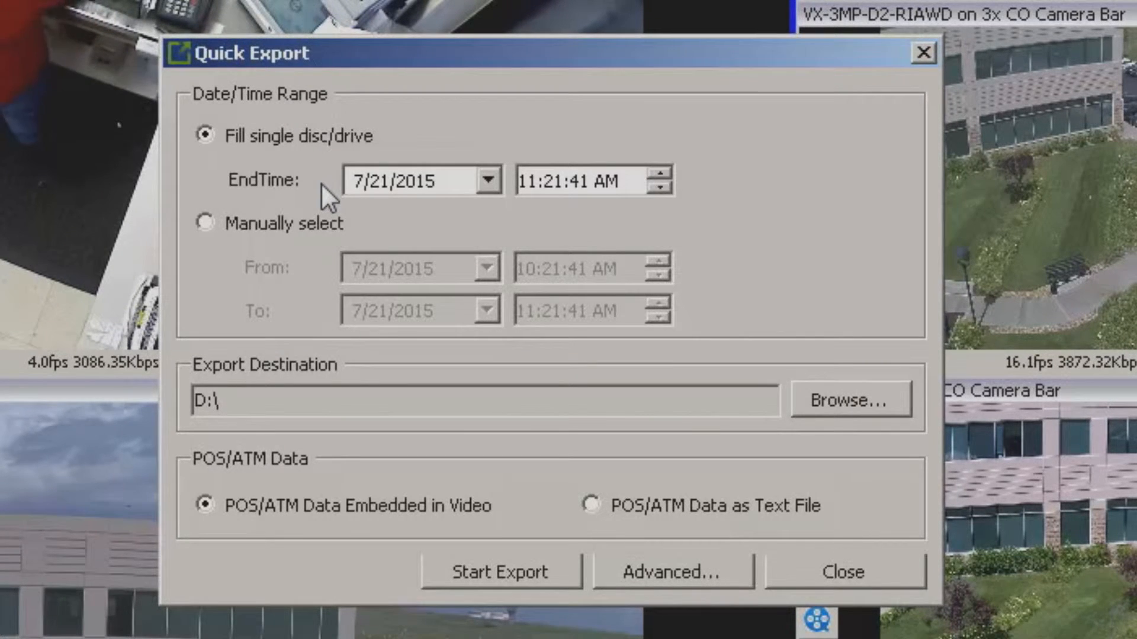
mouse_move(212, 250)
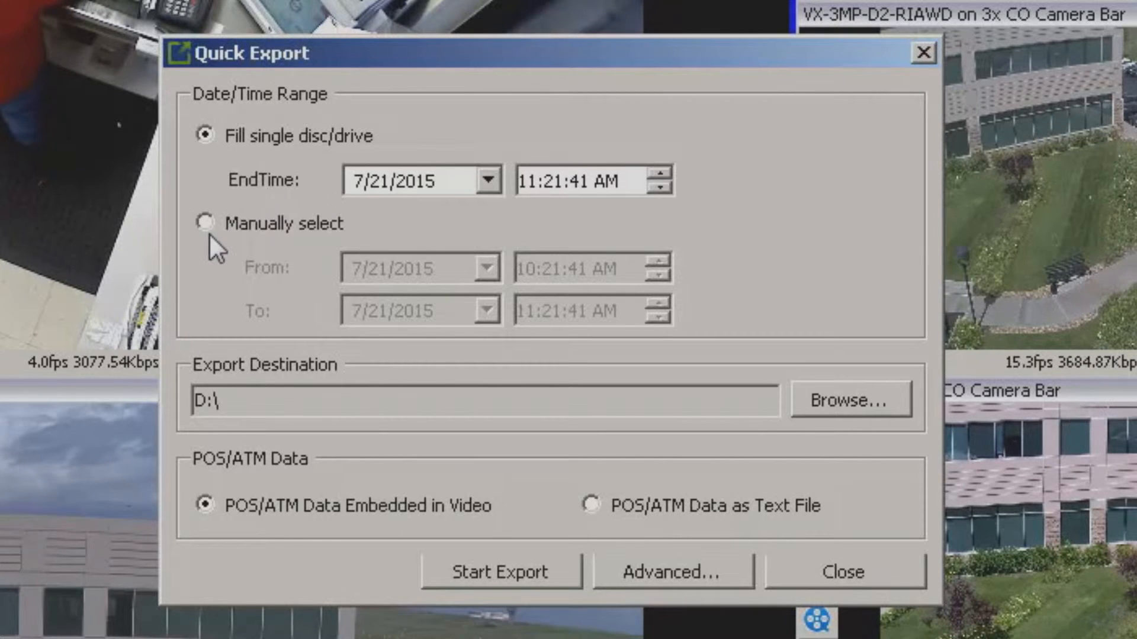
Set the Date/Time Range to Manually select, 7/21/2015 10:21:41 AM to 11:21:41 AM.
left_click(205, 224)
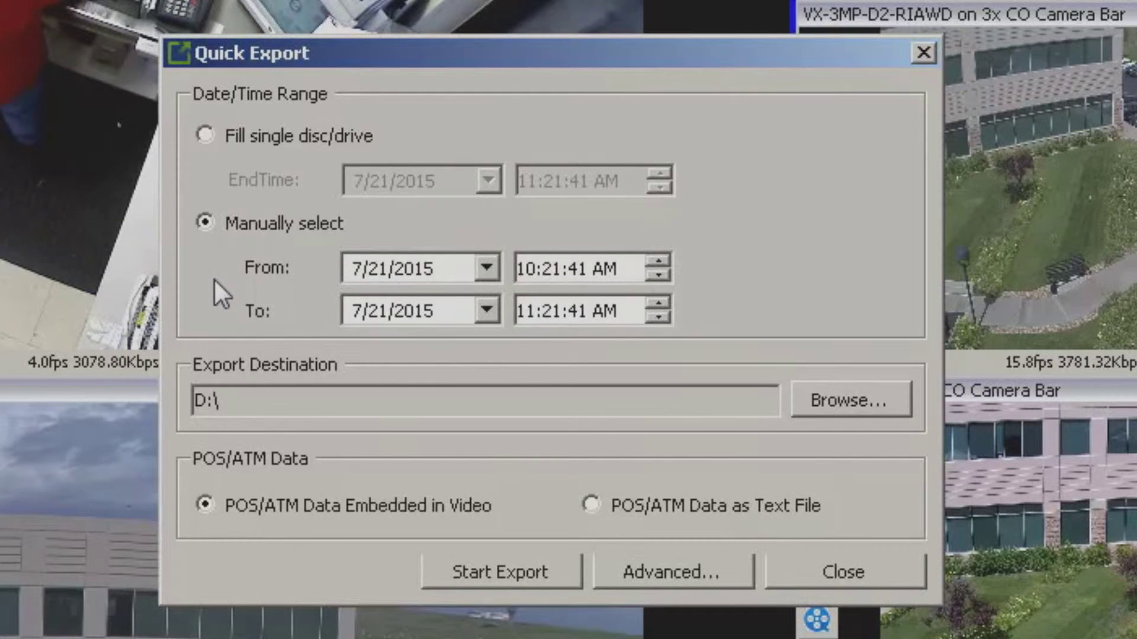
Keep the From date unchanged and browse for an export destination folder.
left_click(487, 269)
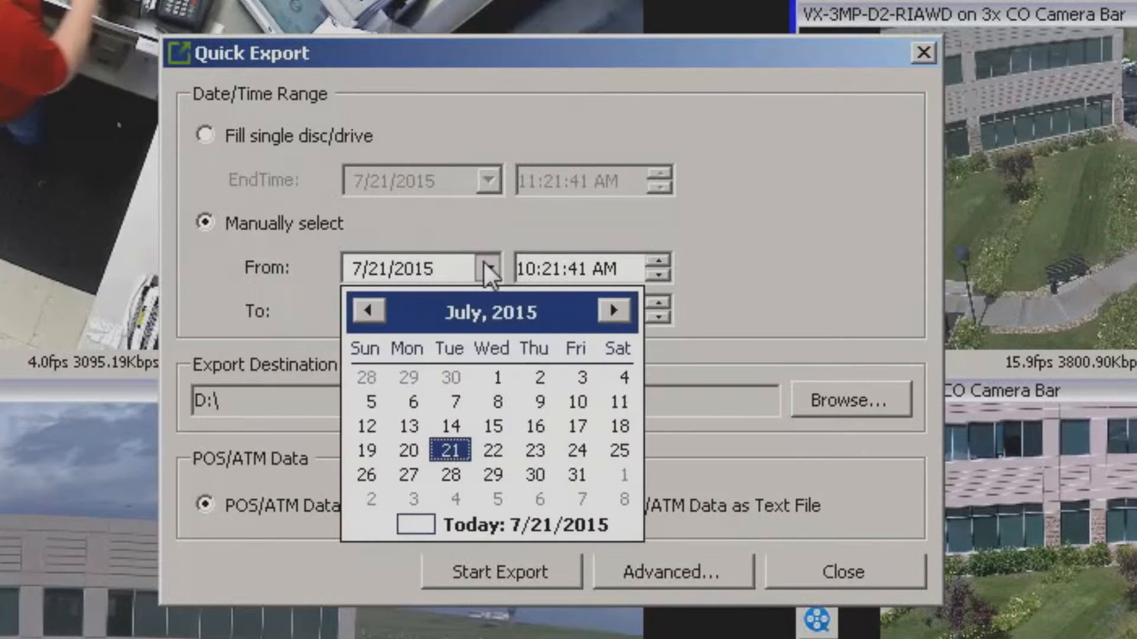
mouse_move(215, 294)
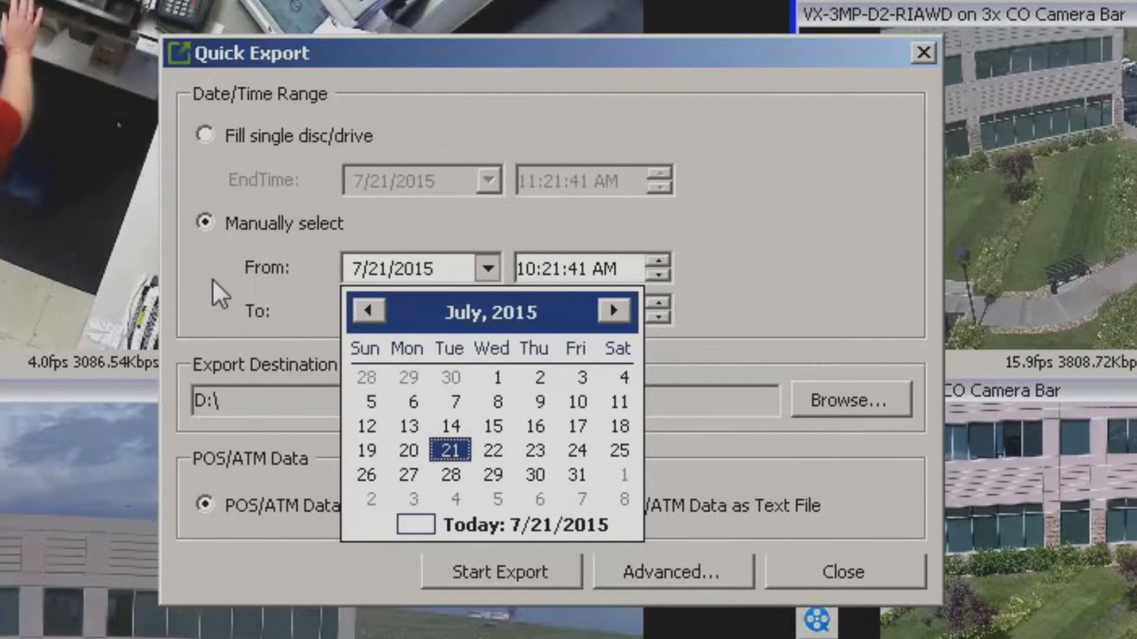
left_click(454, 450)
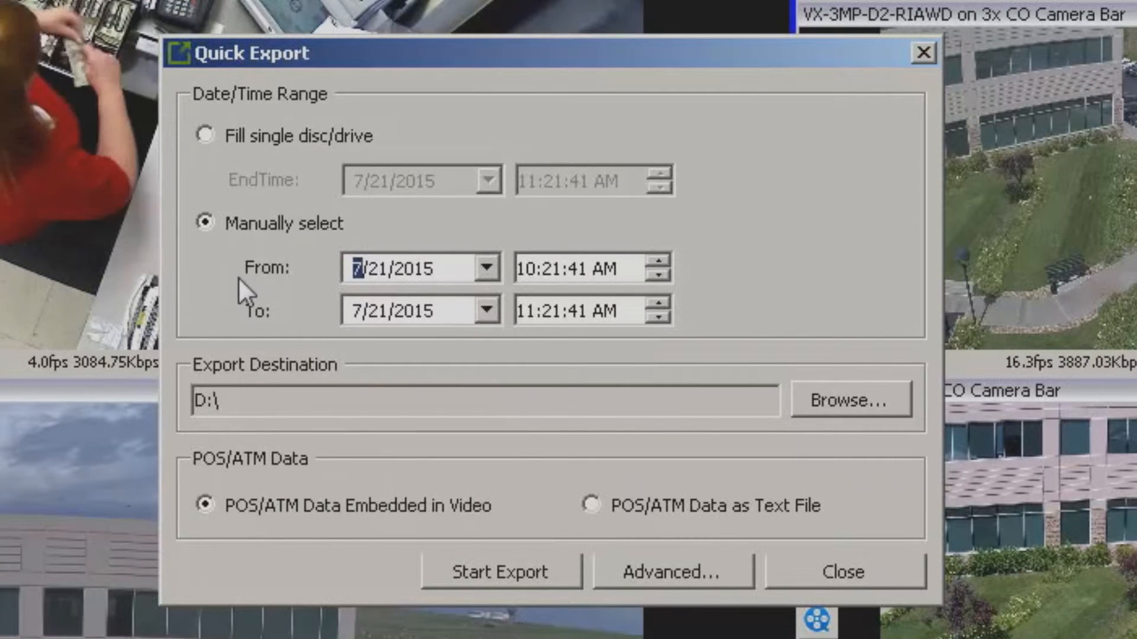
mouse_move(348, 377)
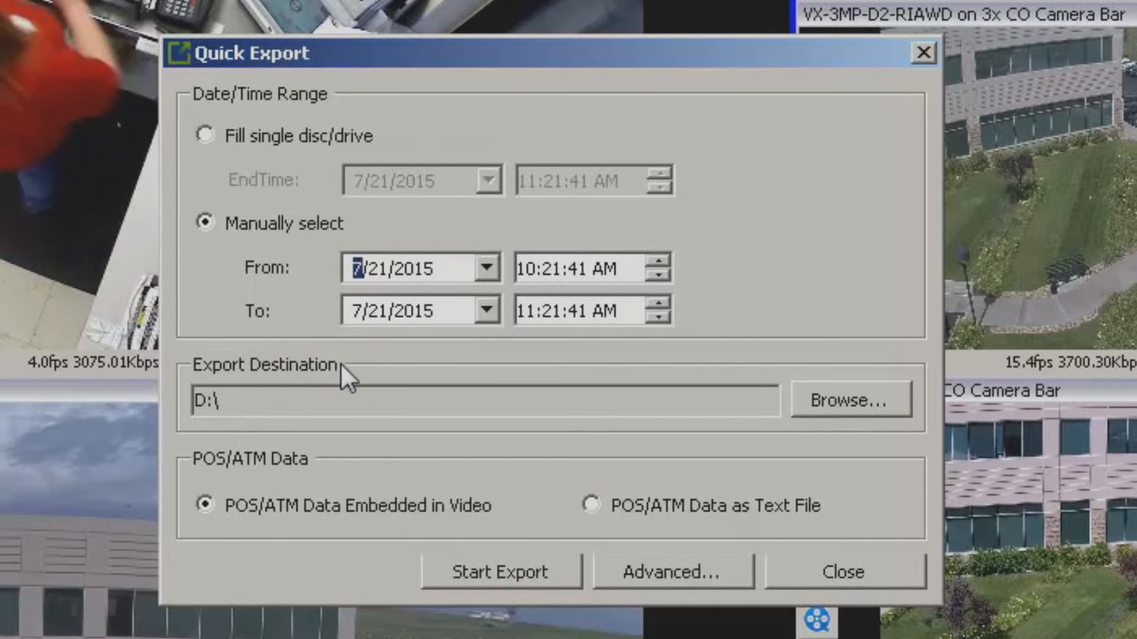
left_click(850, 399)
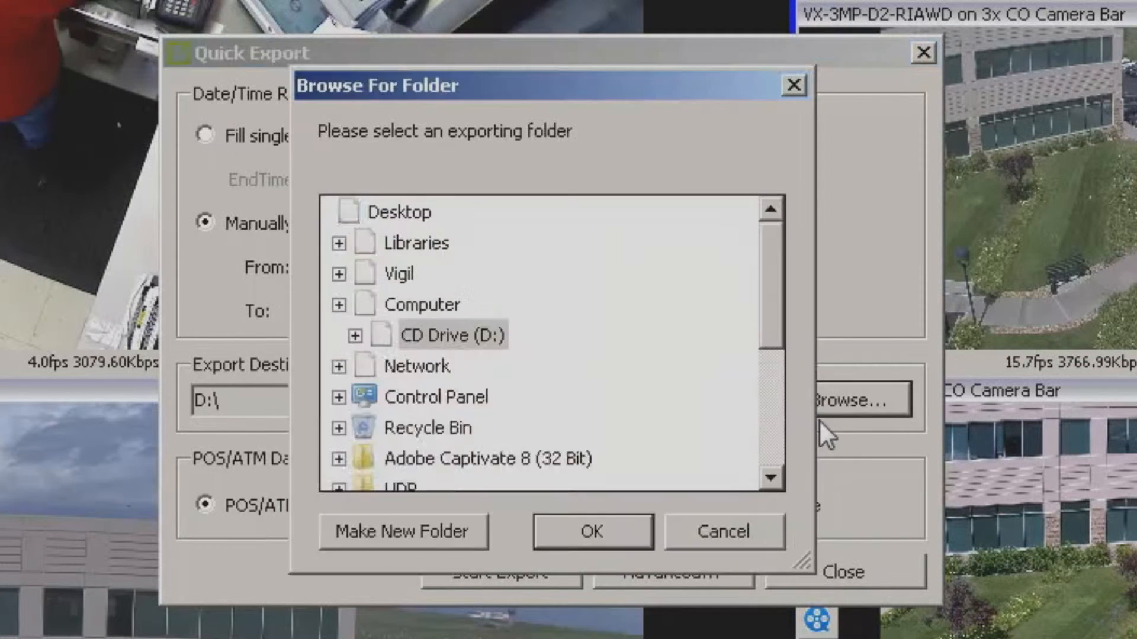
Create a new folder on the Exports (E:) drive and close the folder chooser.
left_click(338, 305)
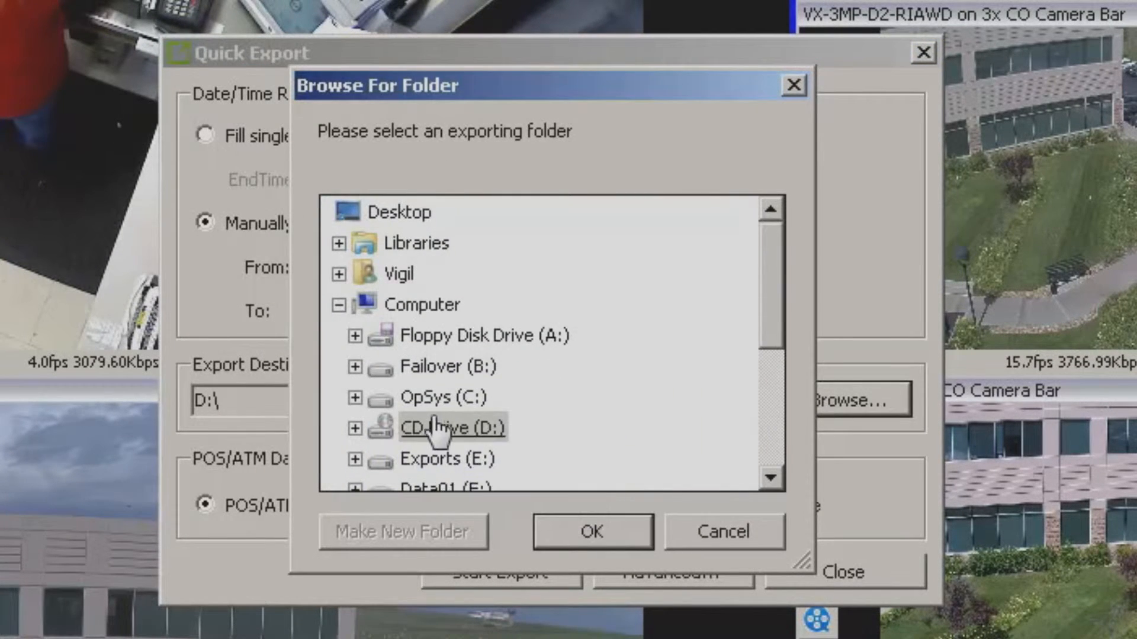
left_click(449, 458)
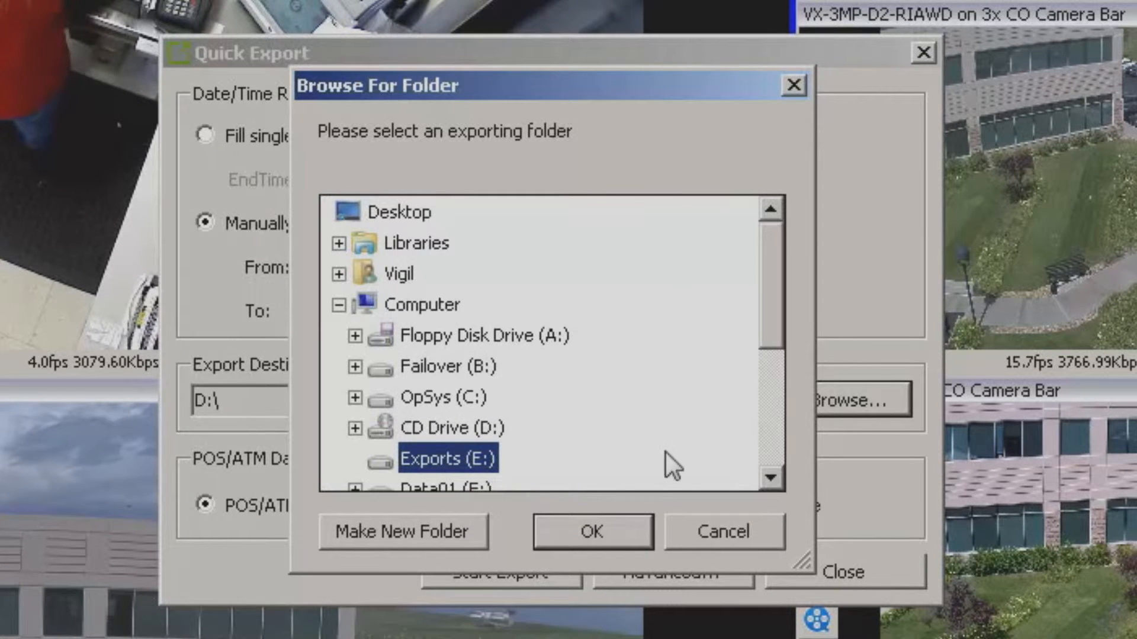
left_click(401, 532)
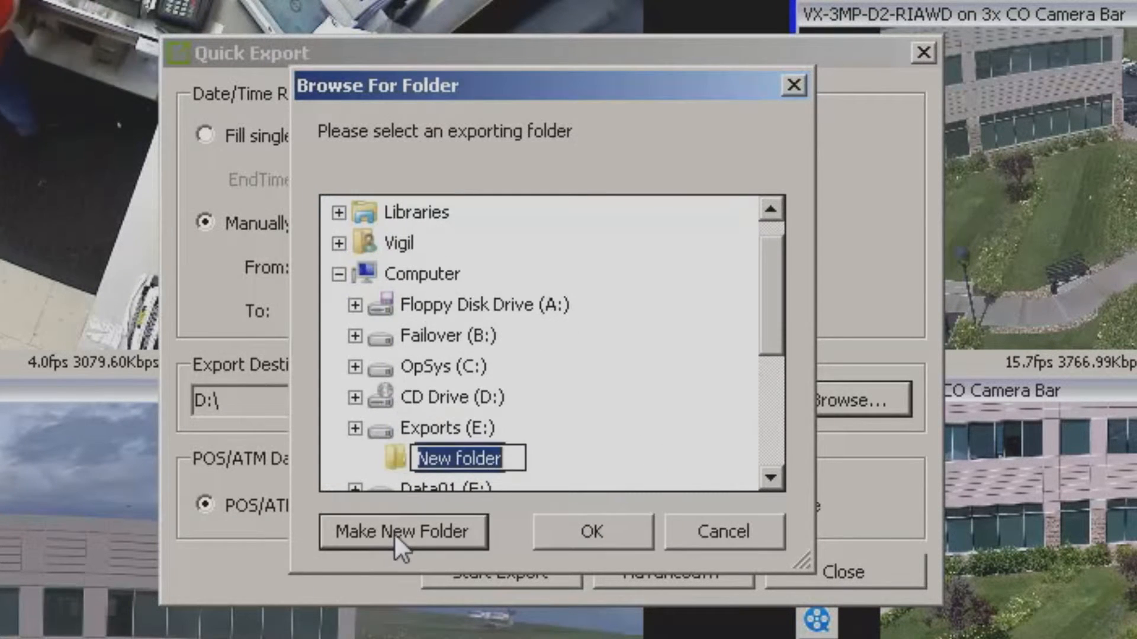
mouse_move(474, 561)
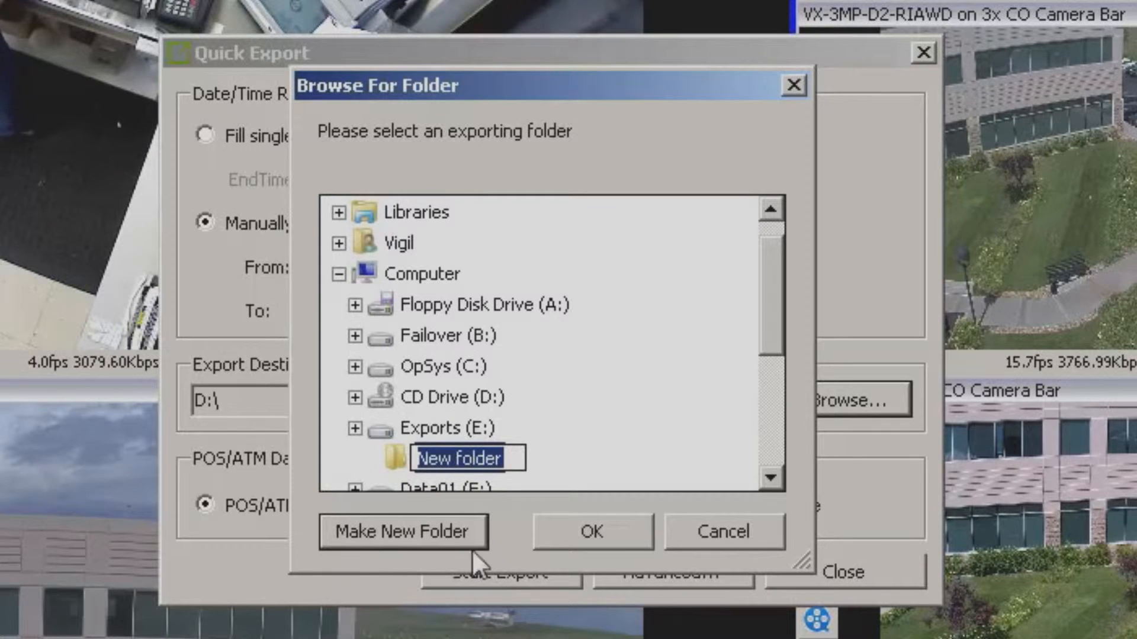
left_click(723, 532)
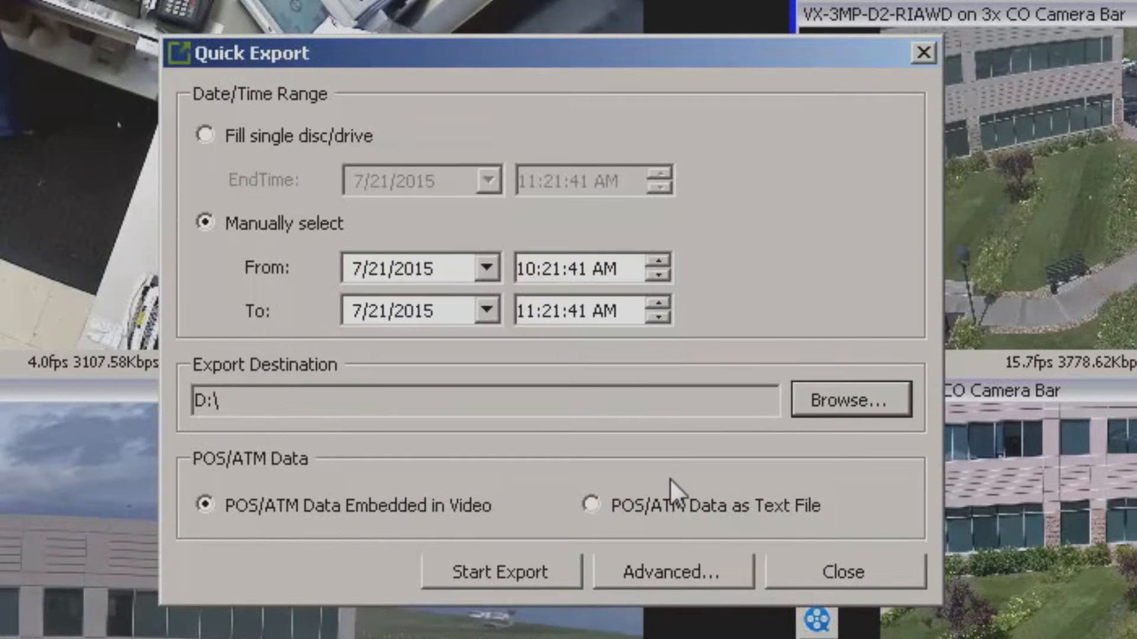
mouse_move(543, 526)
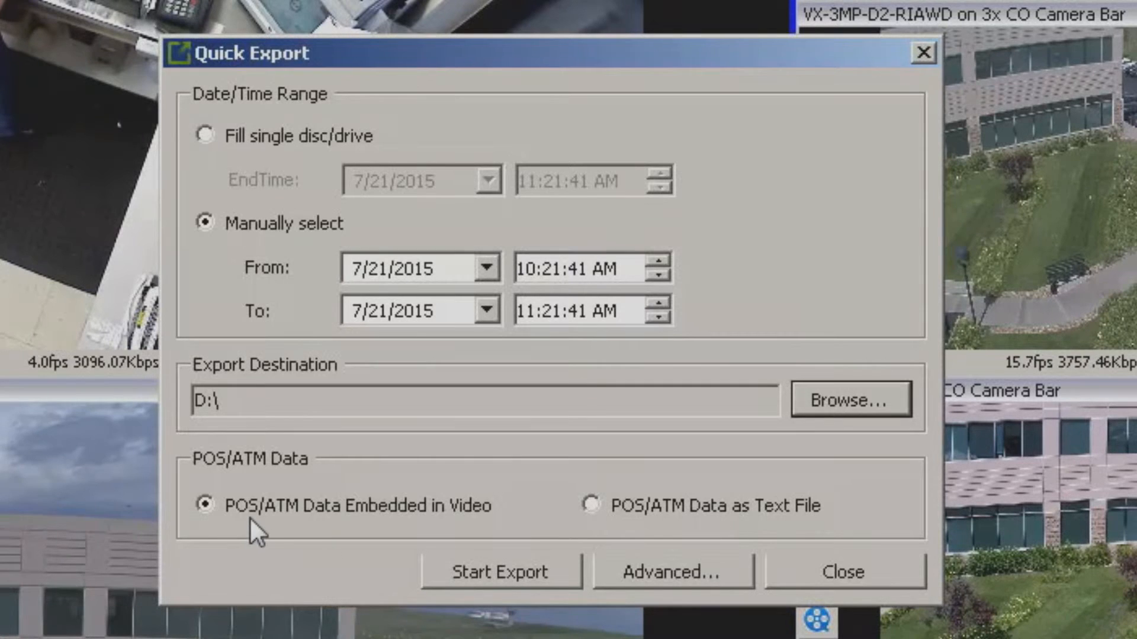
mouse_move(390, 529)
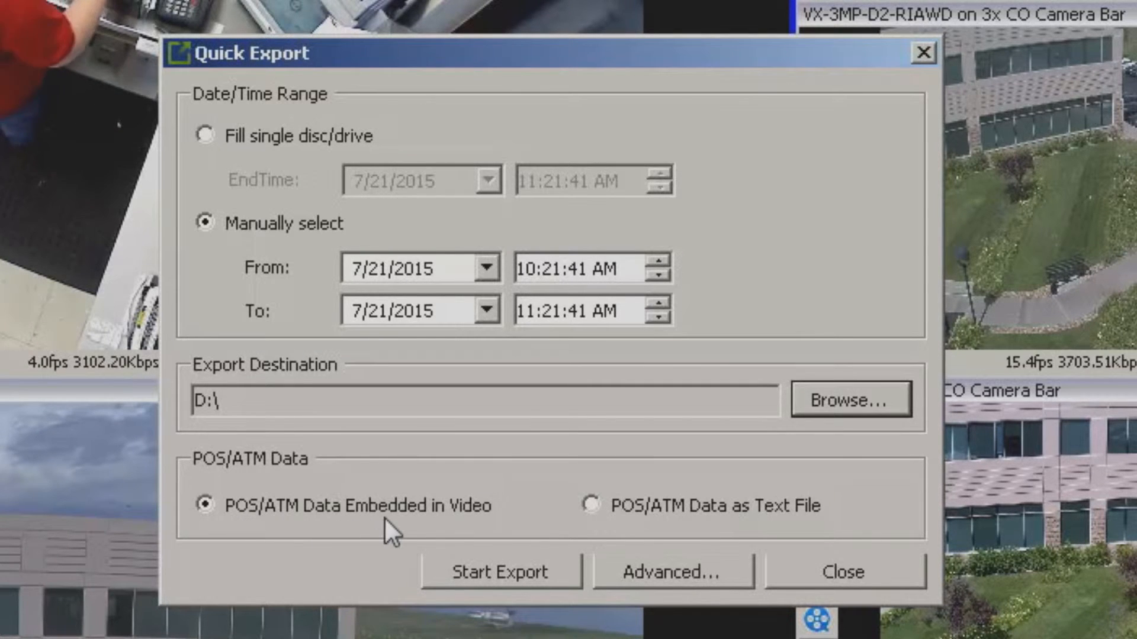
mouse_move(595, 512)
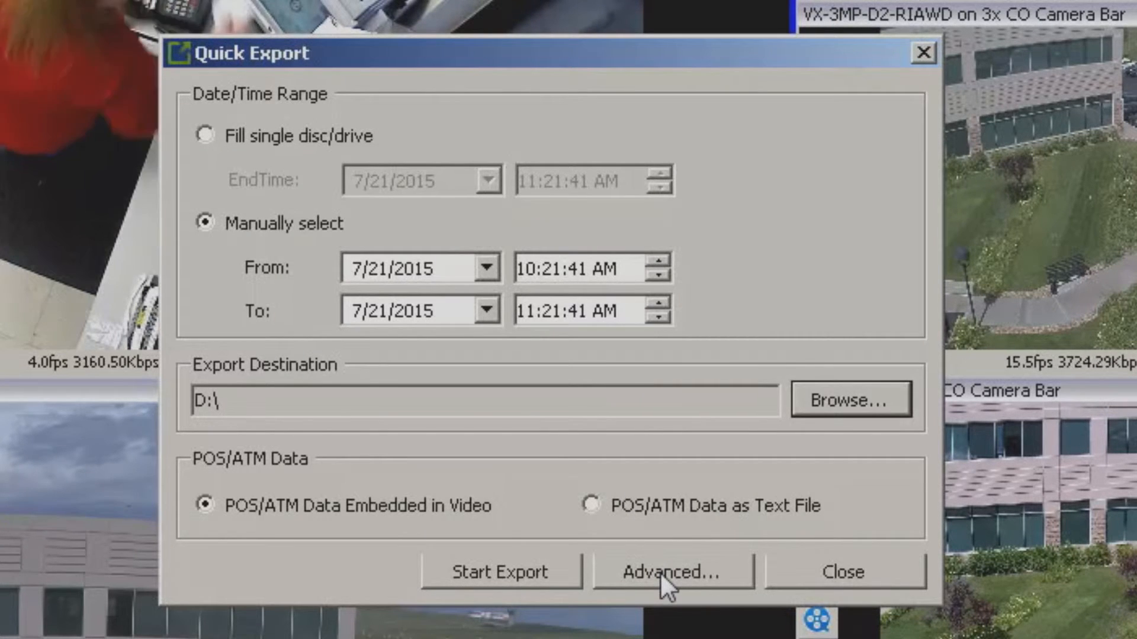
Show the Advanced per-camera export, Audio and POS/ATM options.
left_click(673, 572)
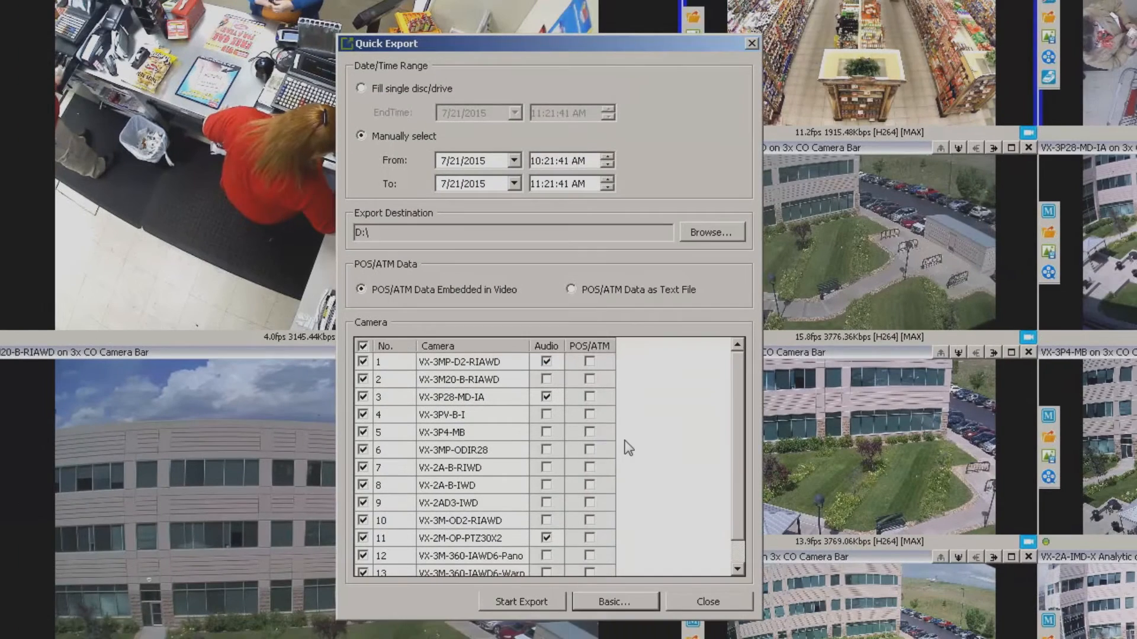
Exclude cameras 5 and 6 from the export and start exporting the remaining cameras.
scroll("down", 3)
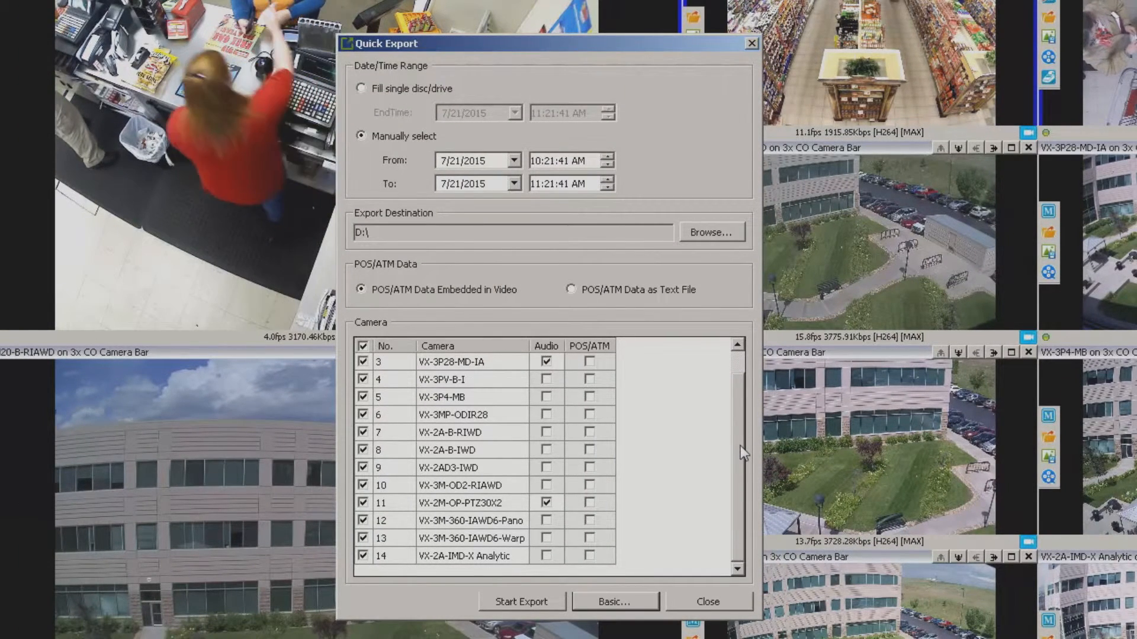
scroll("up", 3)
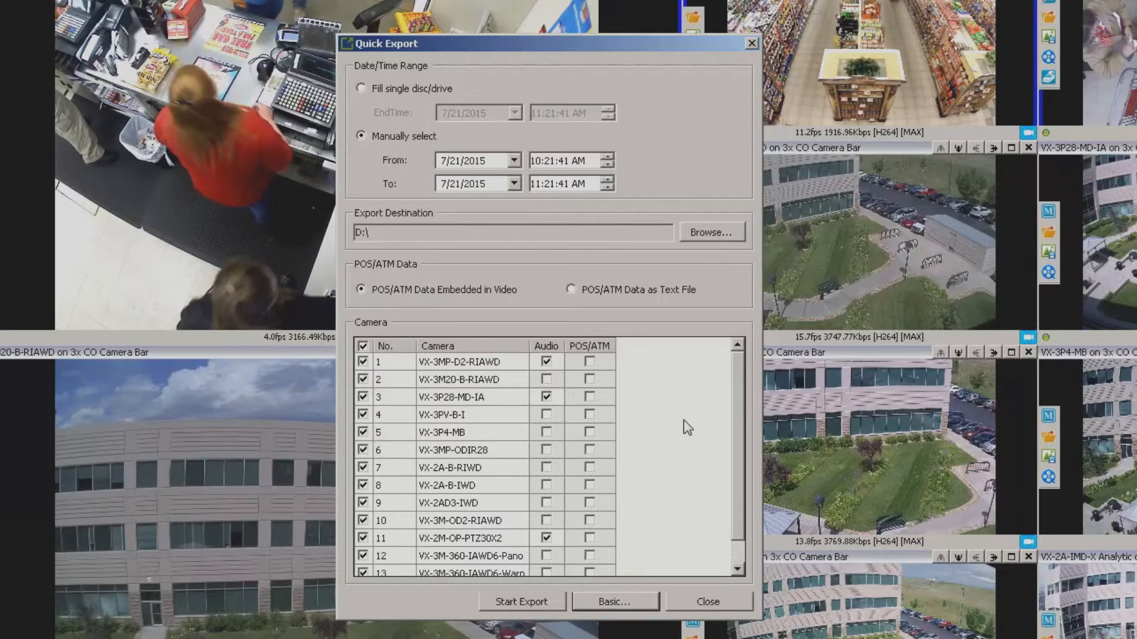
mouse_move(643, 436)
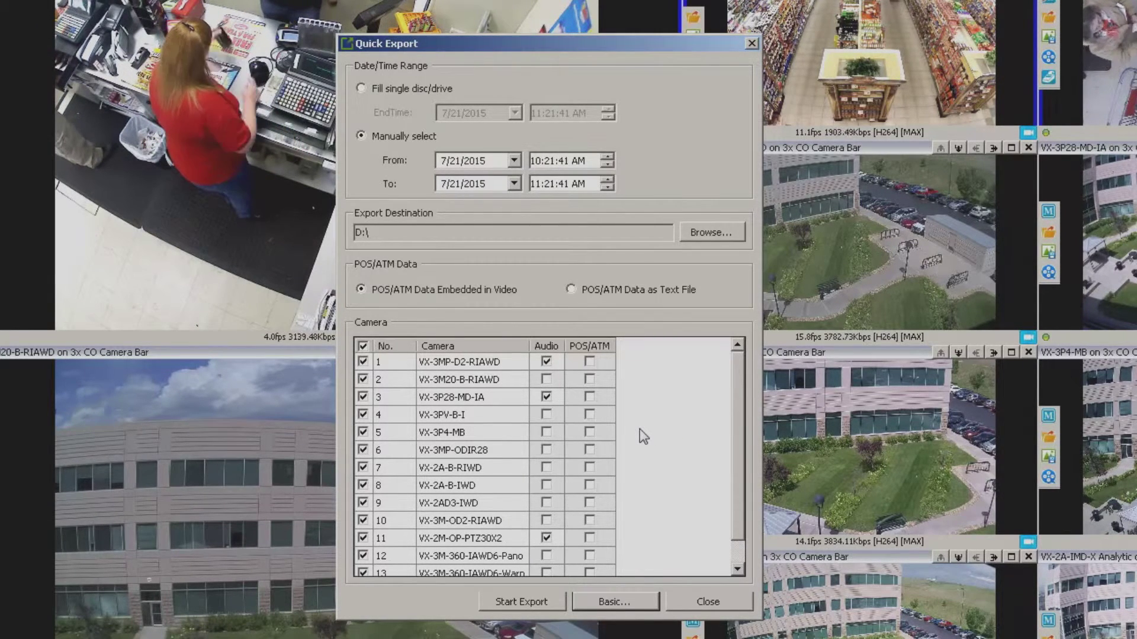
left_click(364, 432)
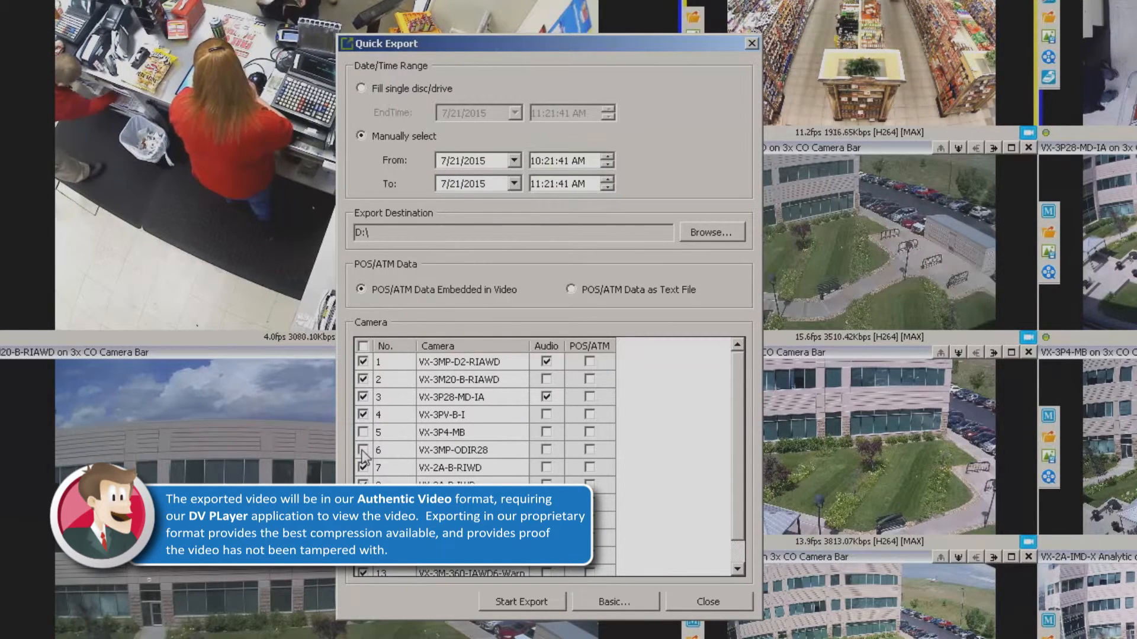
left_click(363, 450)
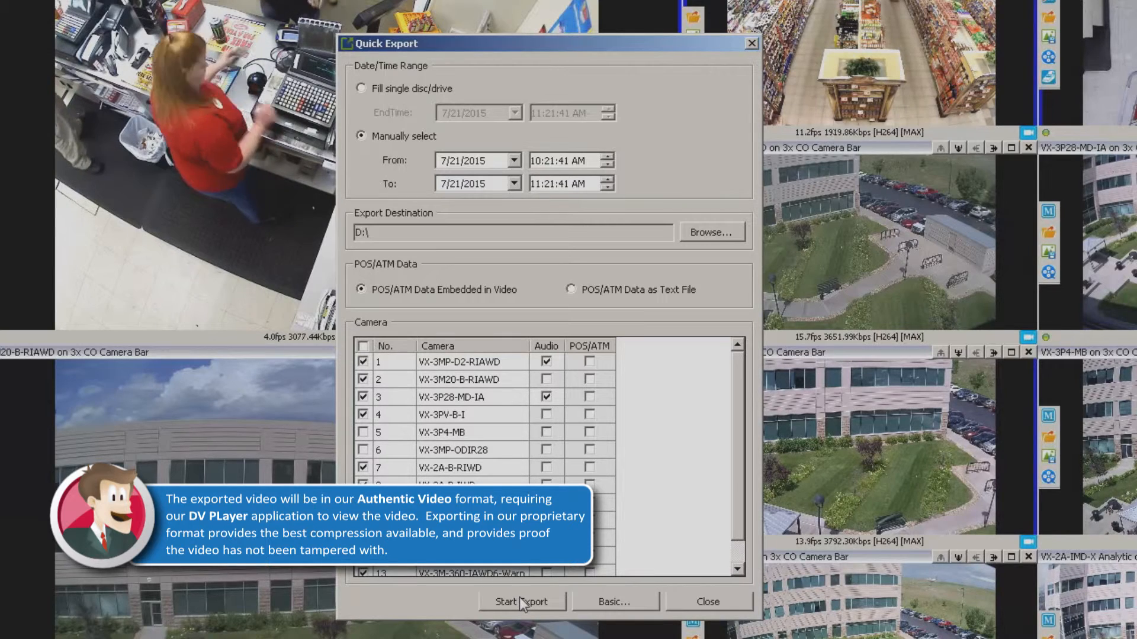